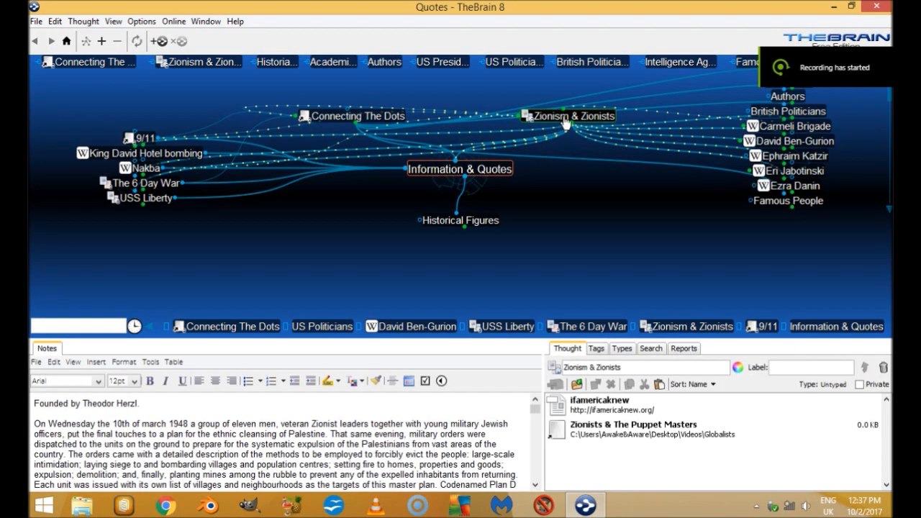
Navigate from Zionism & Zionists to make Menachem Begin the active thought
click(572, 115)
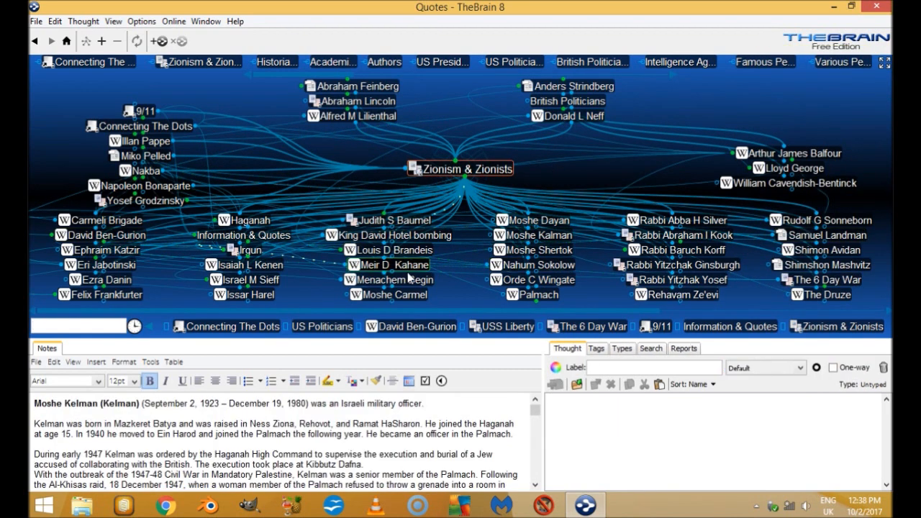
click(394, 279)
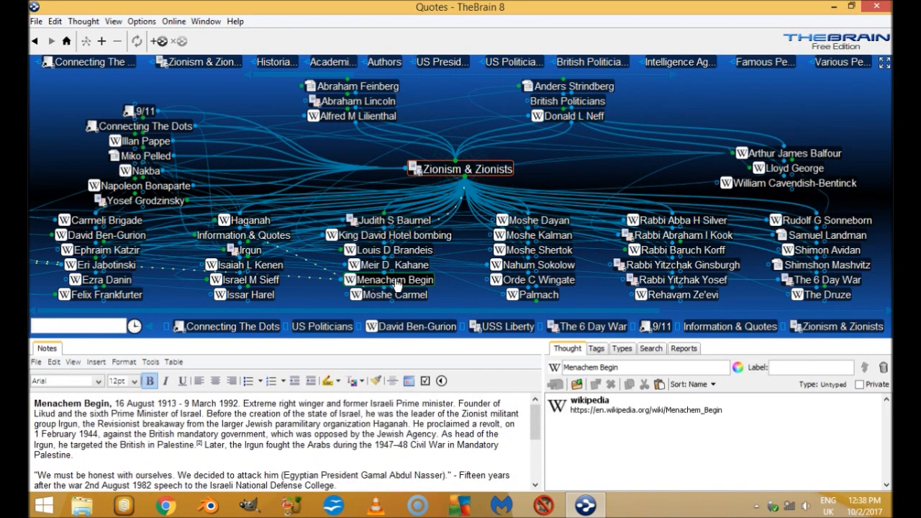
click(394, 279)
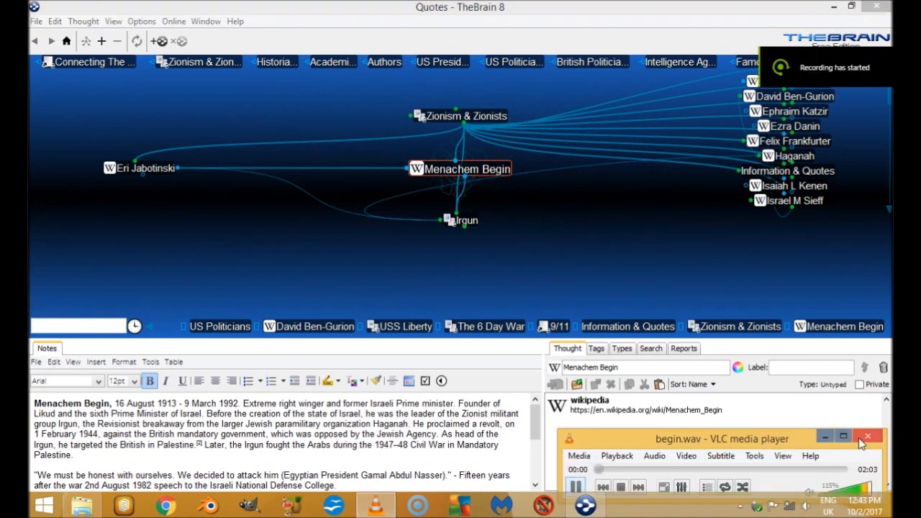
Close the VLC media player window covering TheBrain
click(867, 436)
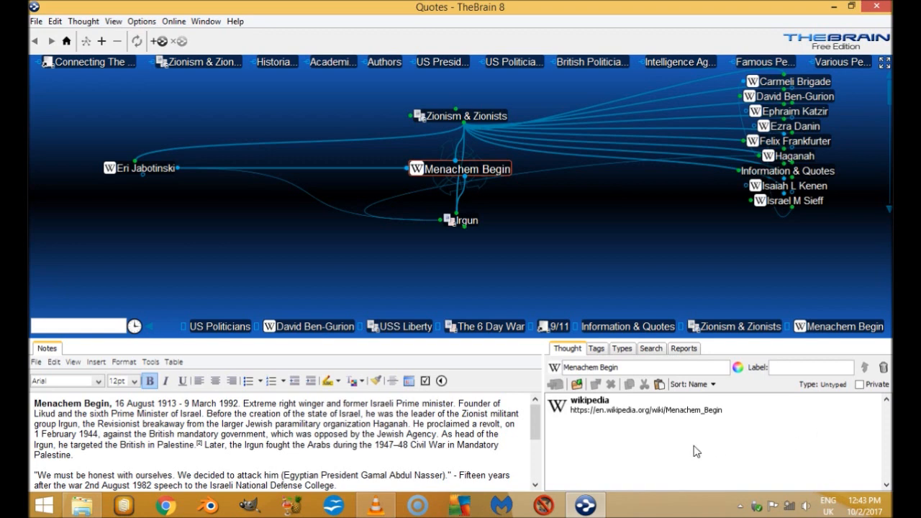
mouse_move(540, 422)
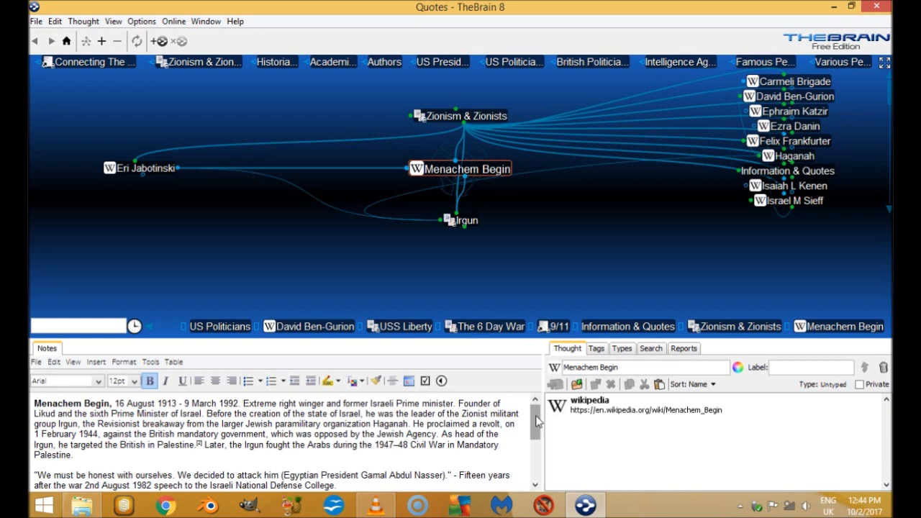
Scroll Menachem Begin's notes down to the terrorism and King David Hotel passages
scroll(down, 3)
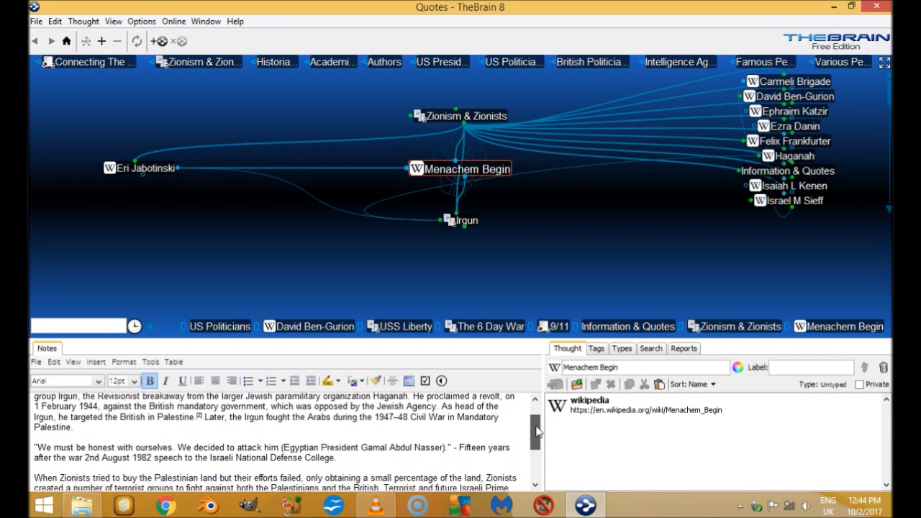
scroll(down, 3)
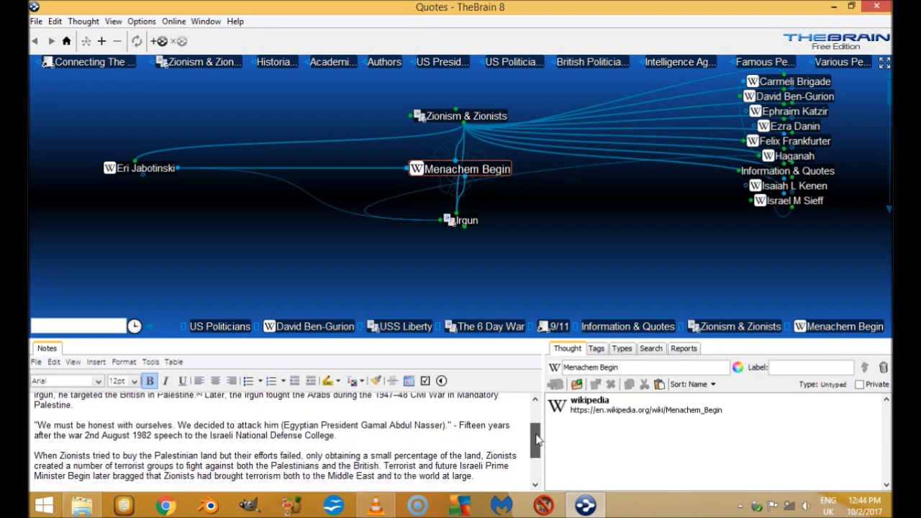
scroll(down, 3)
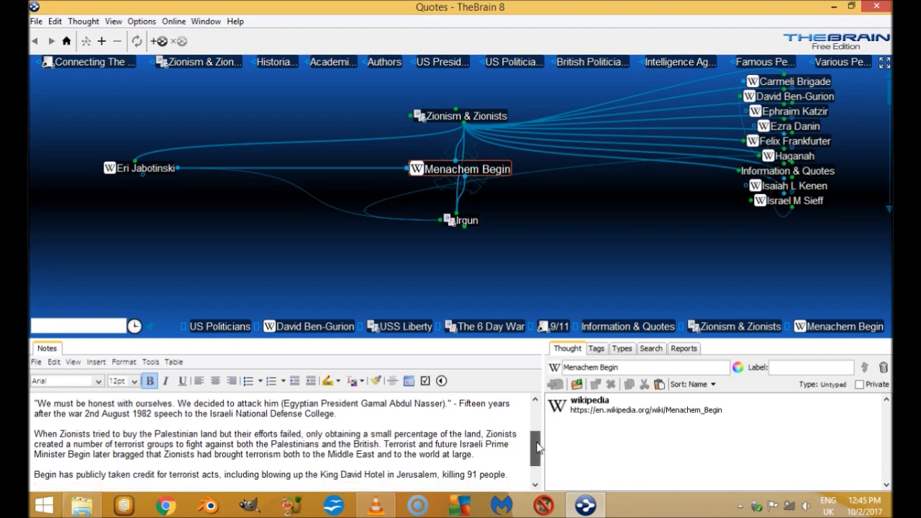
scroll(down, 3)
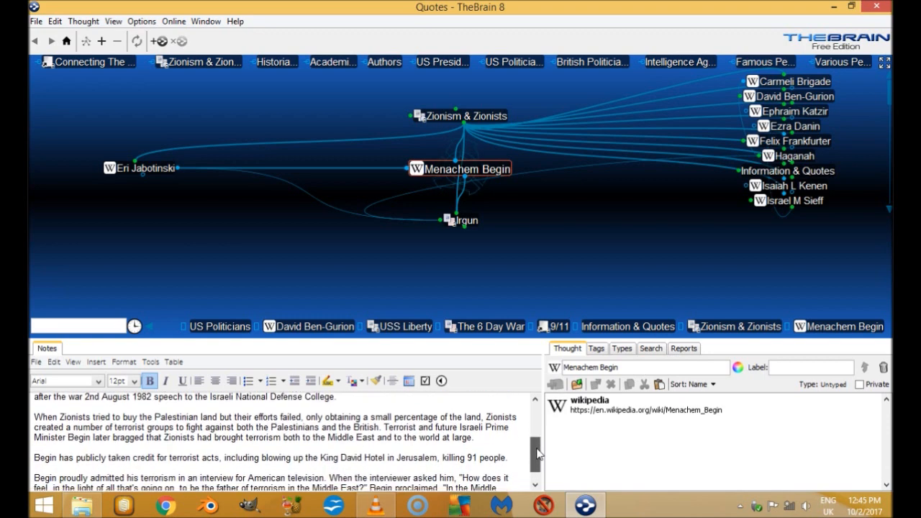
scroll(down, 3)
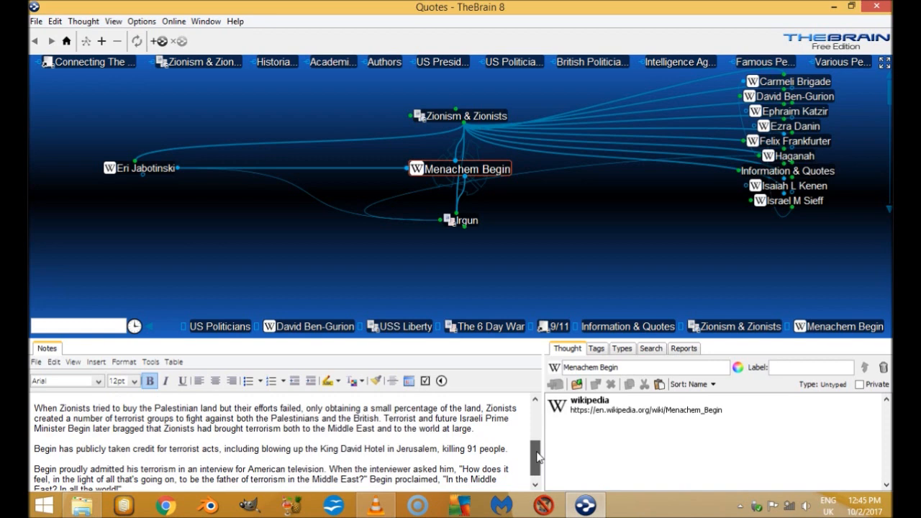